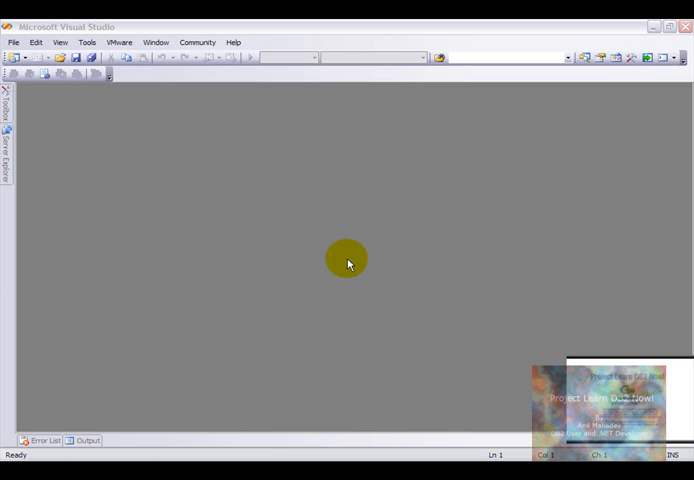
mouse_move(344, 259)
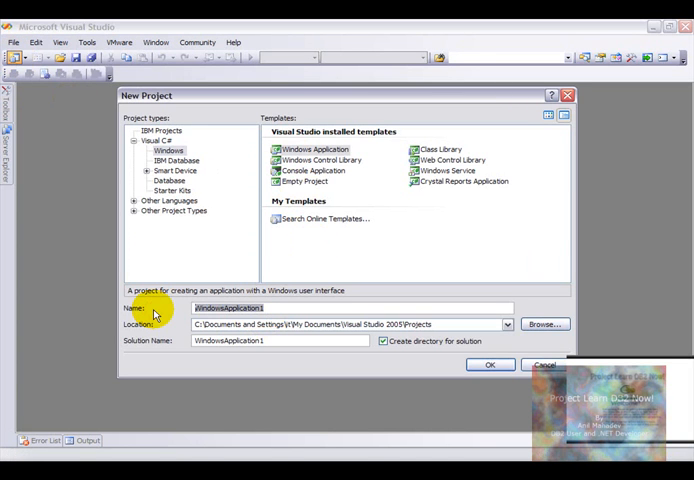
Step: Create the C# Windows Application project named XMLDB2Demo
type("XMLDB2Demo")
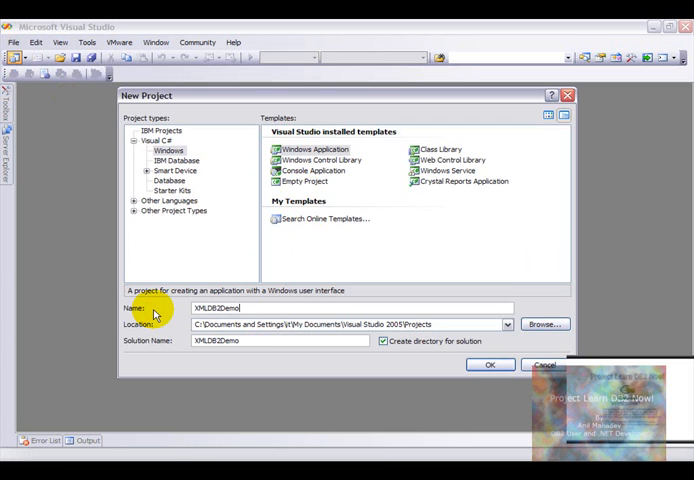
left_click(488, 364)
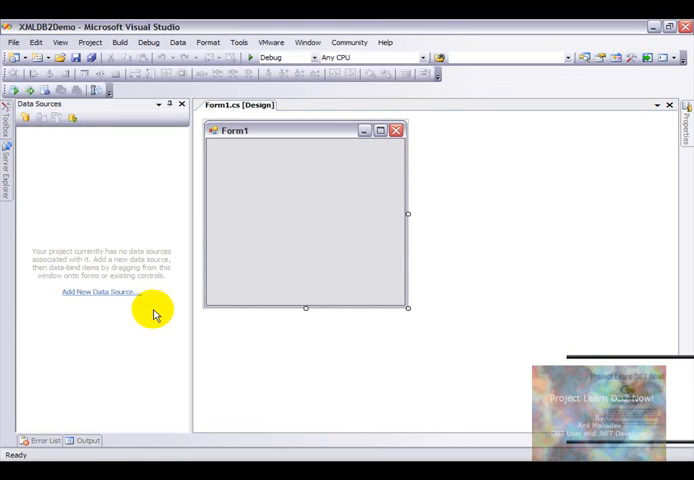
mouse_move(22, 140)
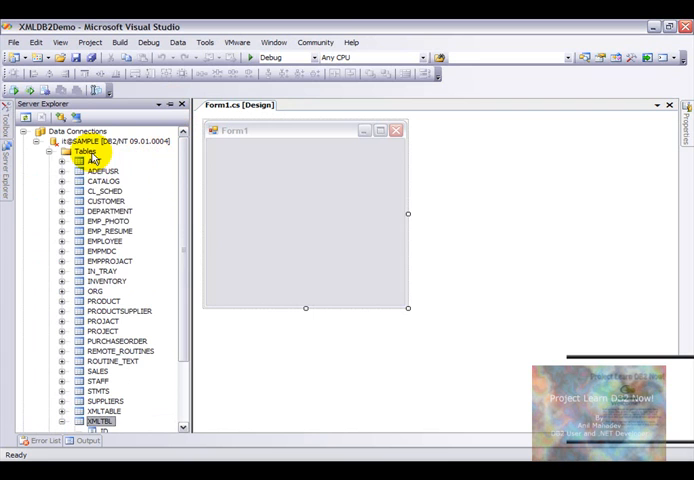
Step: Start the DB2 Create Table Wizard from the SAMPLE database's Tables node
right_click(90, 141)
type("t")
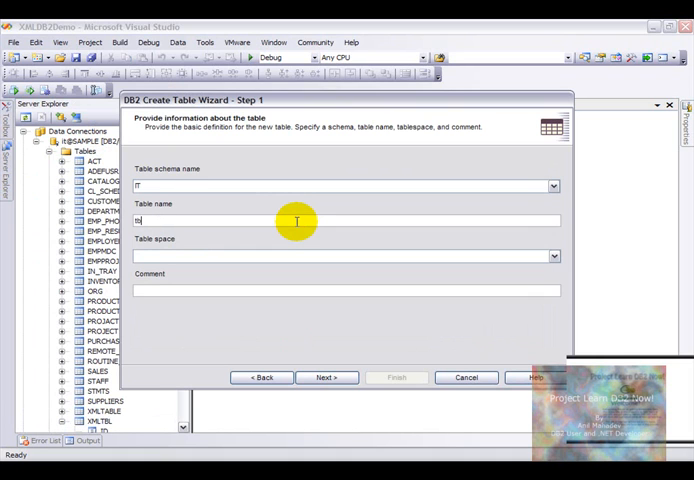
Step: Create table TBLDB2XML with columns ID and NAME, using ID as primary key
type("bldb2")
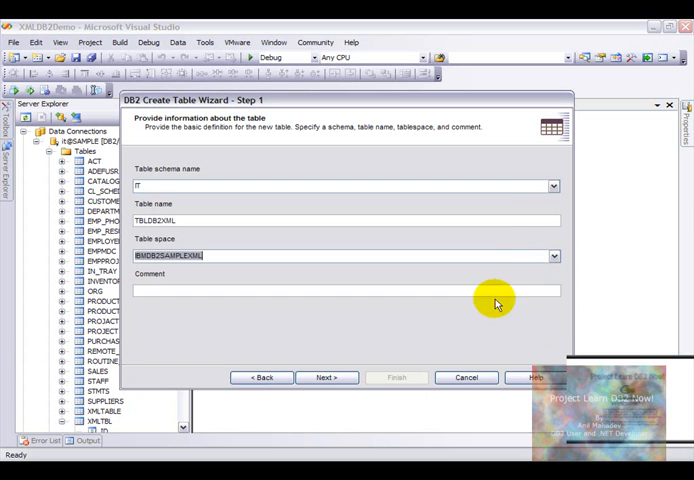
left_click(325, 377)
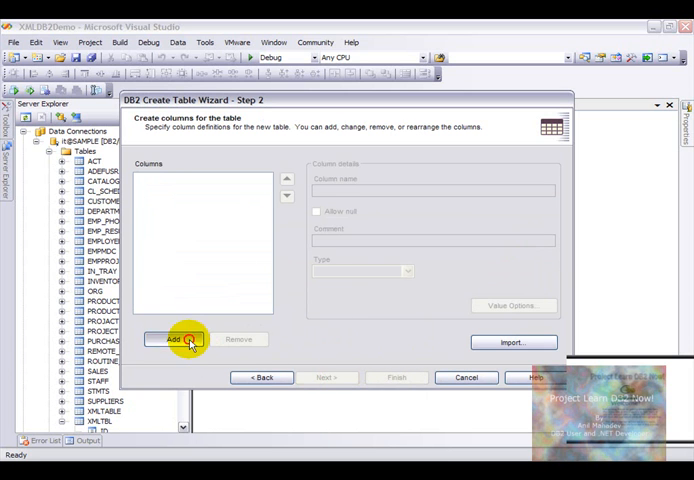
left_click(173, 339)
type("ID")
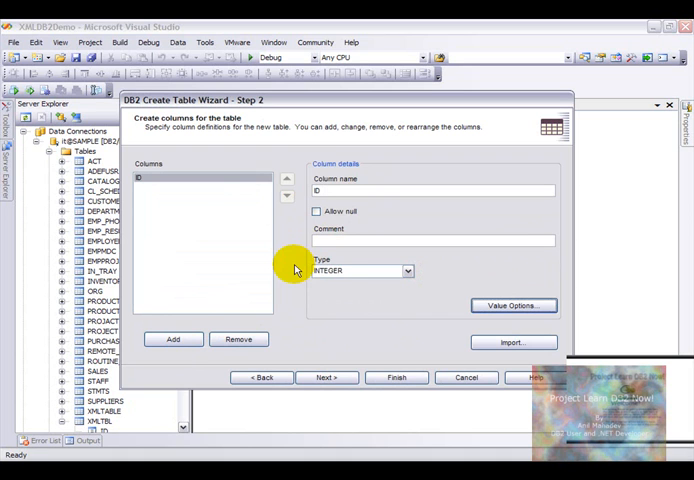
left_click(173, 339)
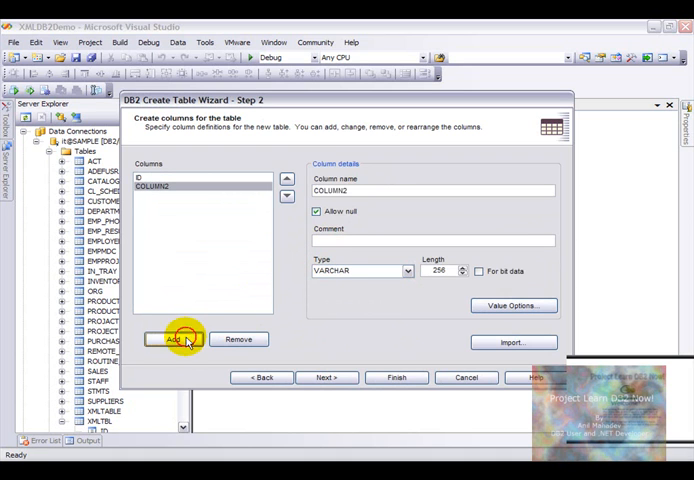
type("Name")
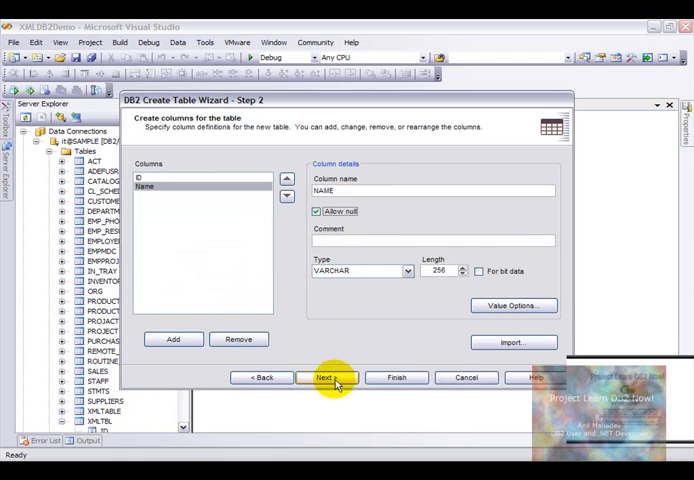
left_click(324, 377)
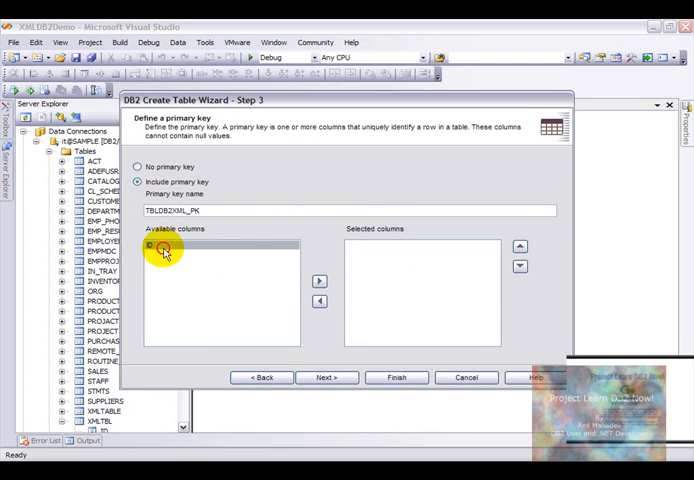
left_click(326, 377)
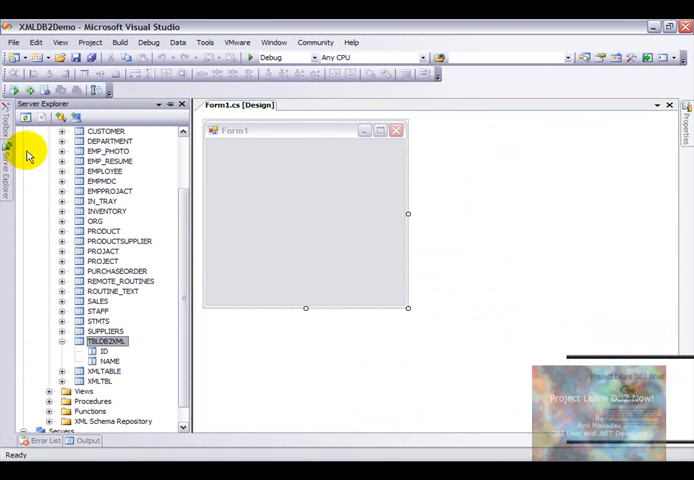
Step: Close Server Explorer and show the still-empty Data Sources window
left_click(178, 42)
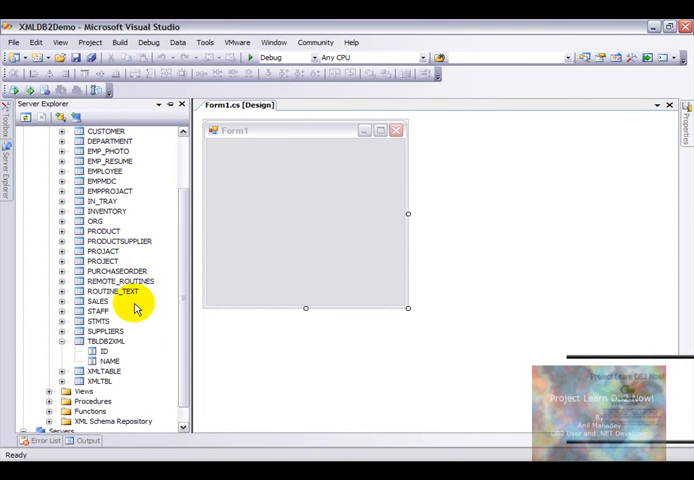
left_click(176, 42)
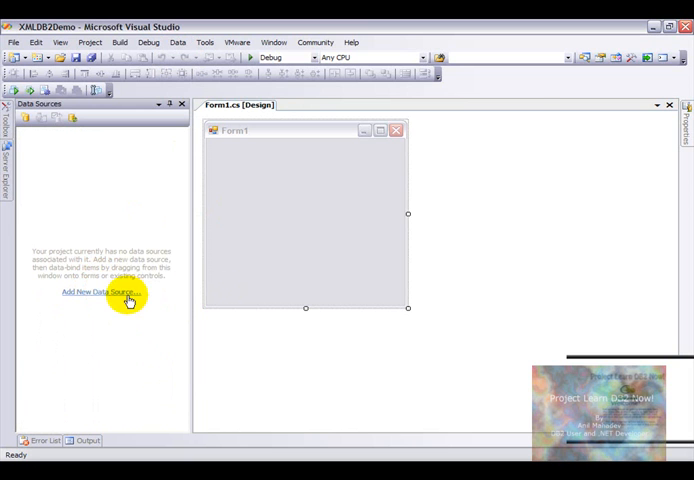
Step: Add SAMPLEDataSet via the saved SAMPLE connection string, including table TBLDB2XML
left_click(100, 291)
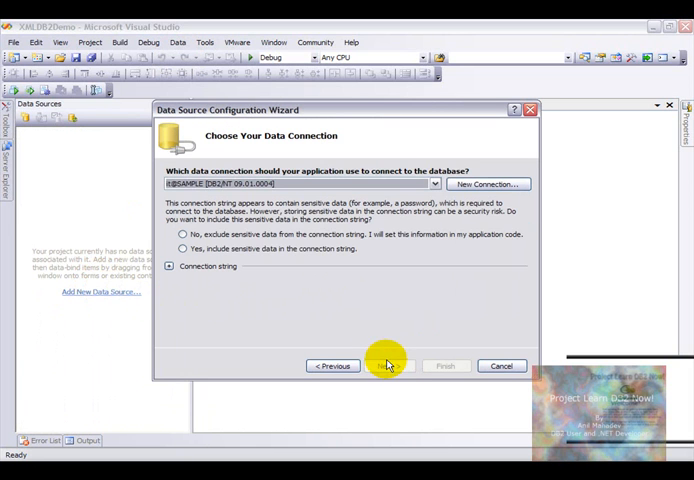
left_click(389, 365)
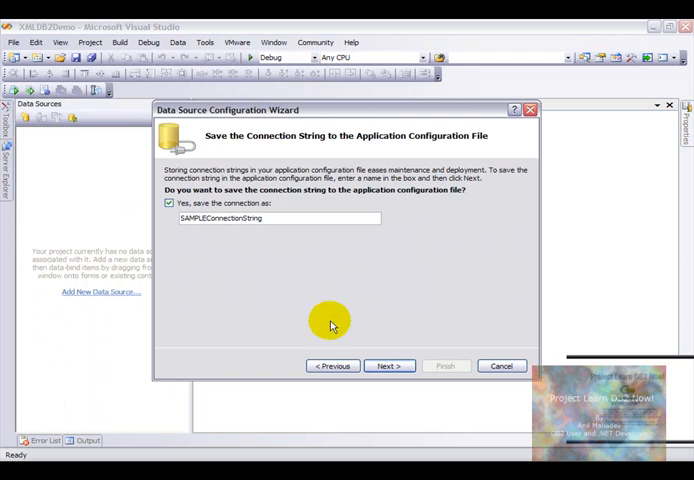
left_click(388, 366)
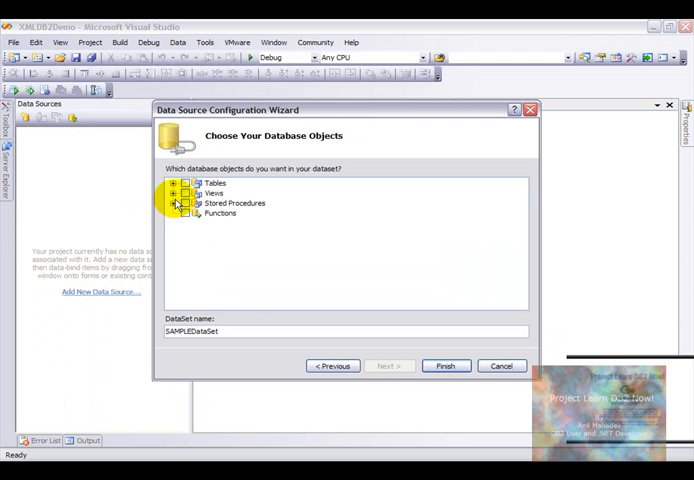
left_click(174, 183)
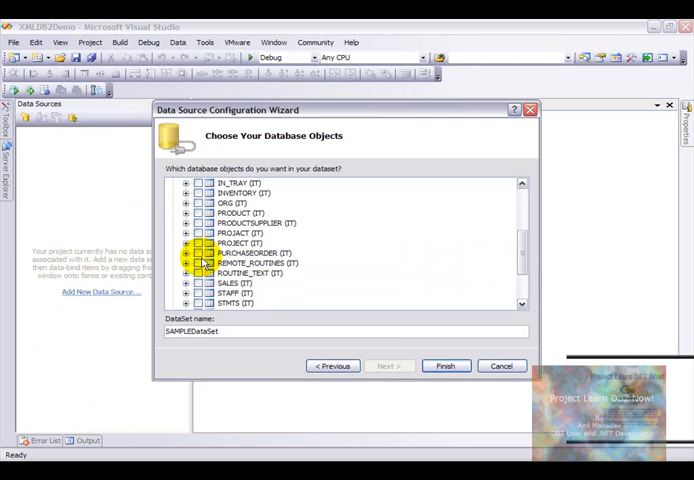
scroll("down", 3)
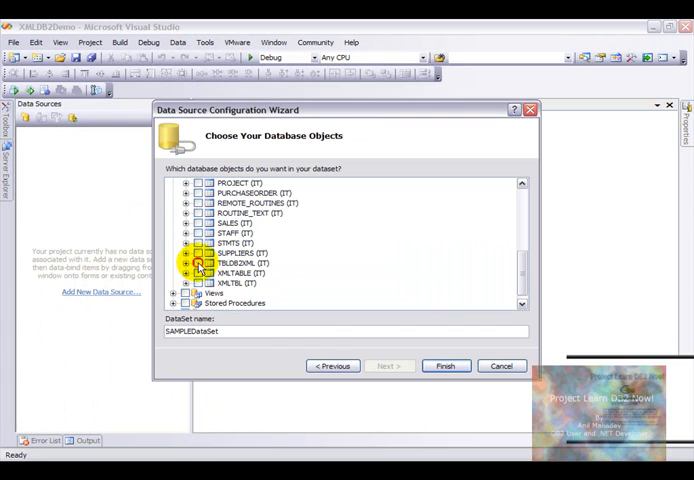
left_click(198, 263)
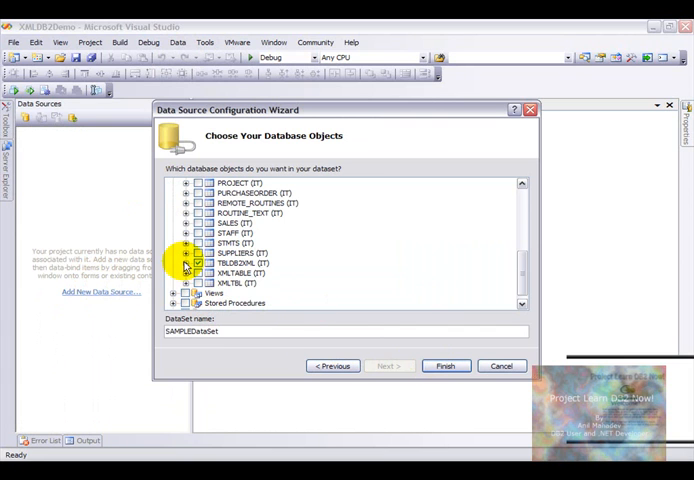
left_click(186, 263)
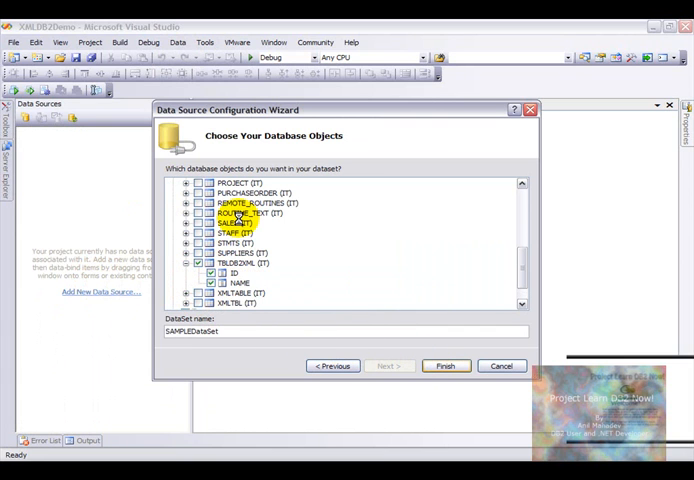
left_click(445, 366)
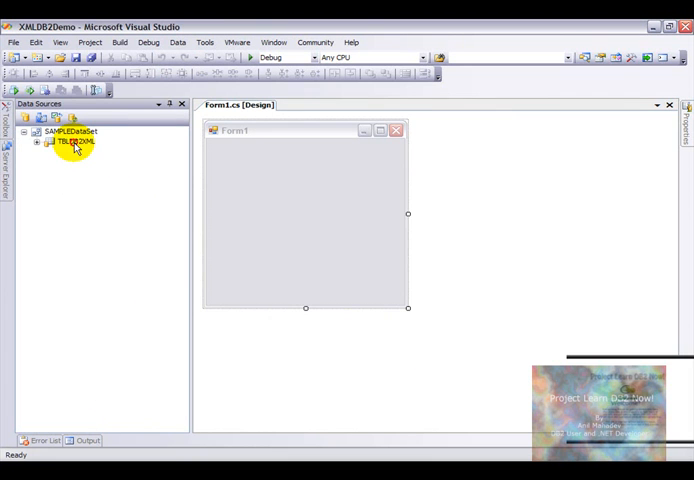
Step: Drop TBLDB2XML onto Form1 as a data grid with a record navigator
left_click_drag(70, 141, 255, 170)
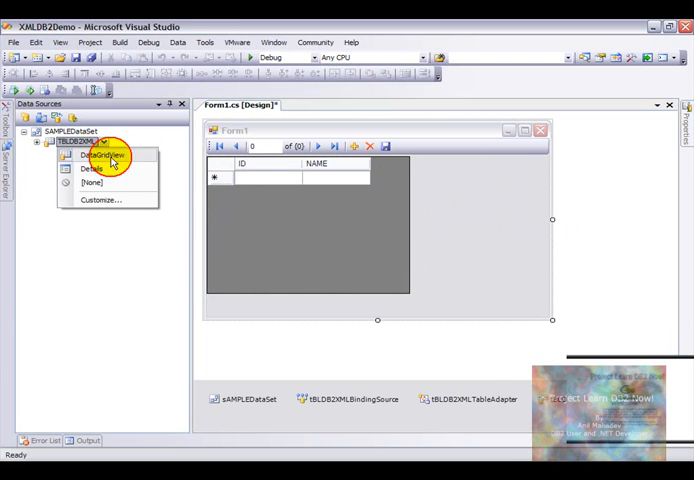
left_click(97, 155)
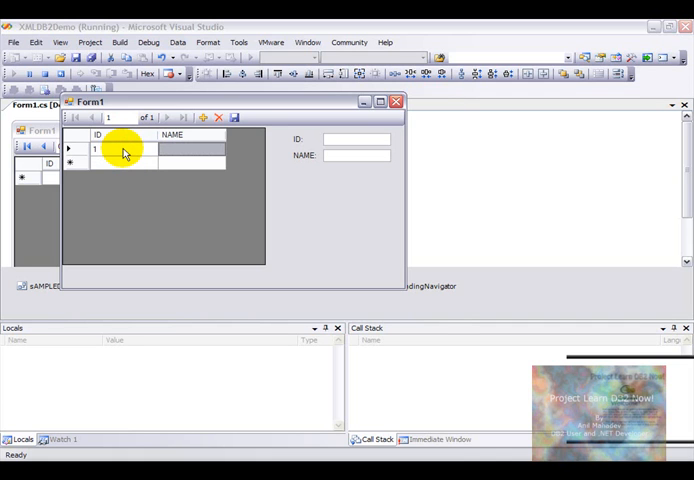
Step: Enter records 1 <Name>Anil</Name> and 2 <Name>Sheela</Name> and save them
type("<Name>Anil</Nam")
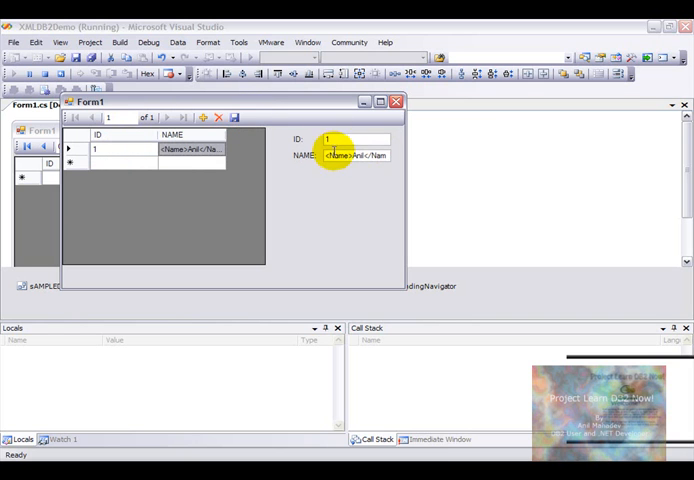
left_click(203, 117)
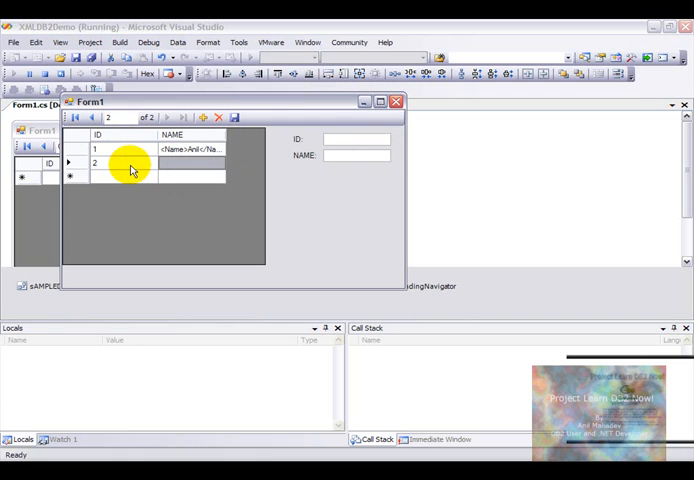
type("<Name")
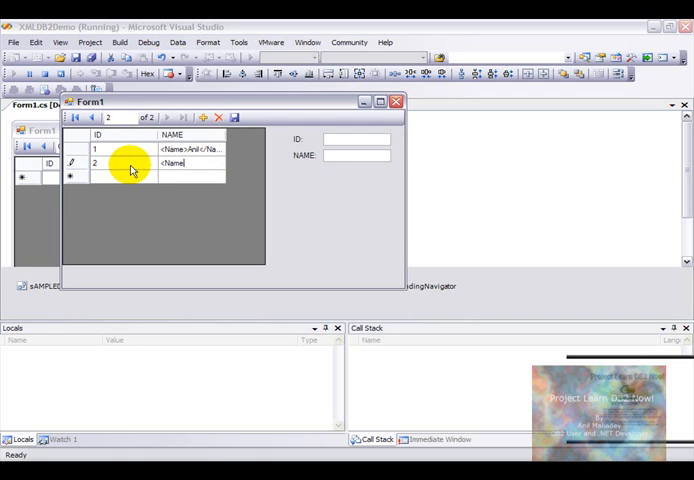
type("Sheela")
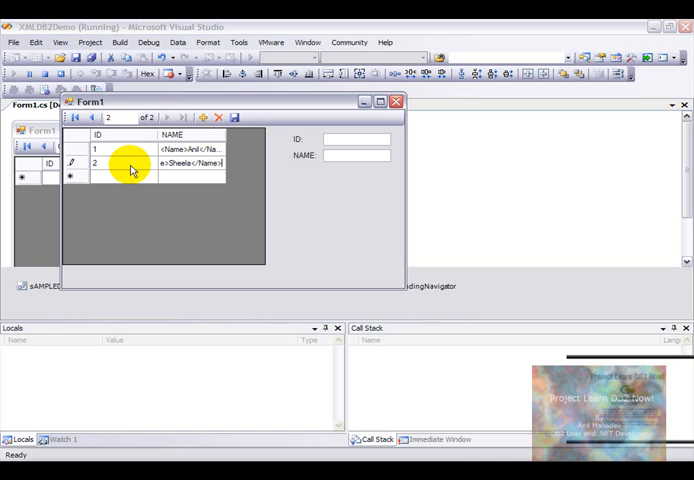
left_click(234, 121)
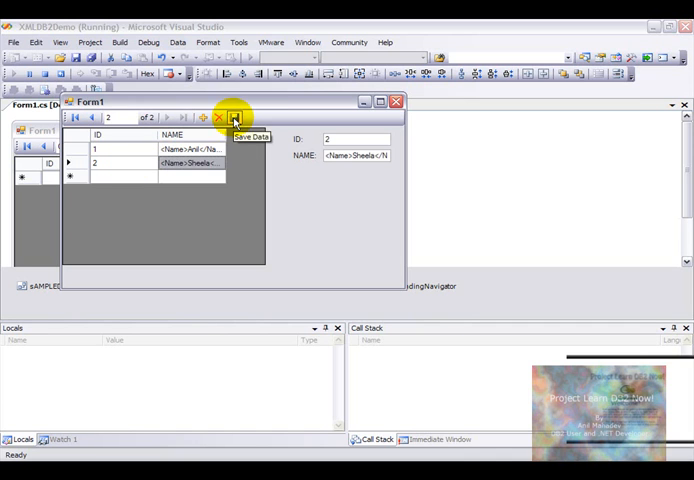
mouse_move(240, 137)
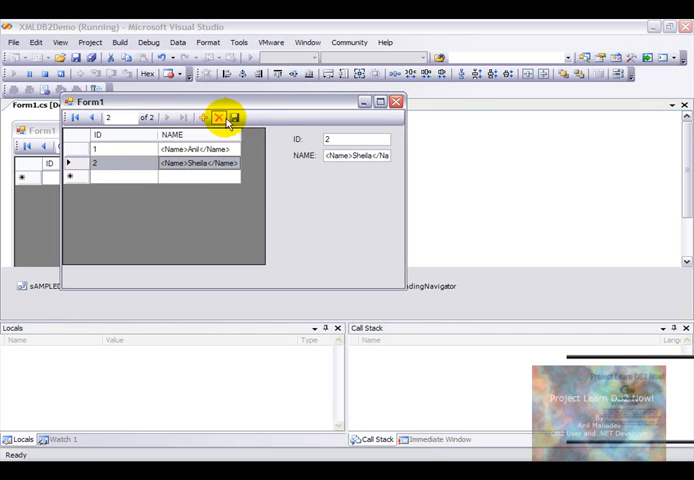
Step: Delete the Sheela record, re-add ID 2 as <Name>Neeta</Name>, and save
left_click(222, 120)
type("2")
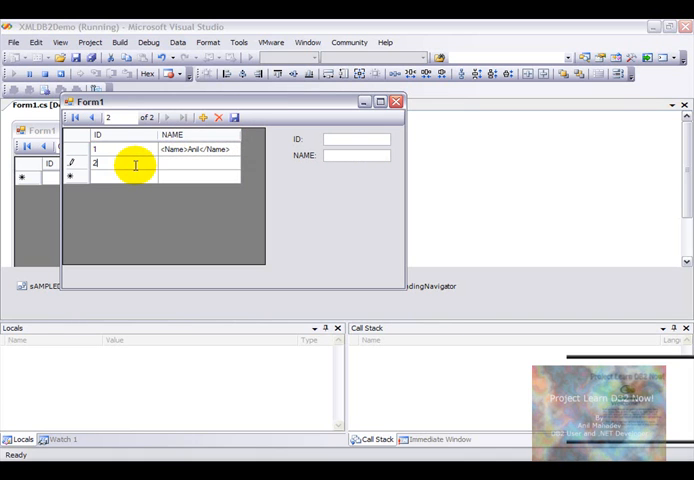
type("<Name>N")
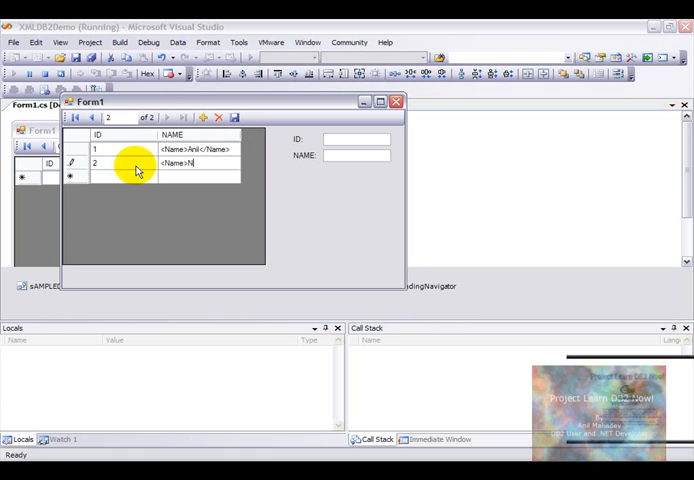
type("eeta</Name>")
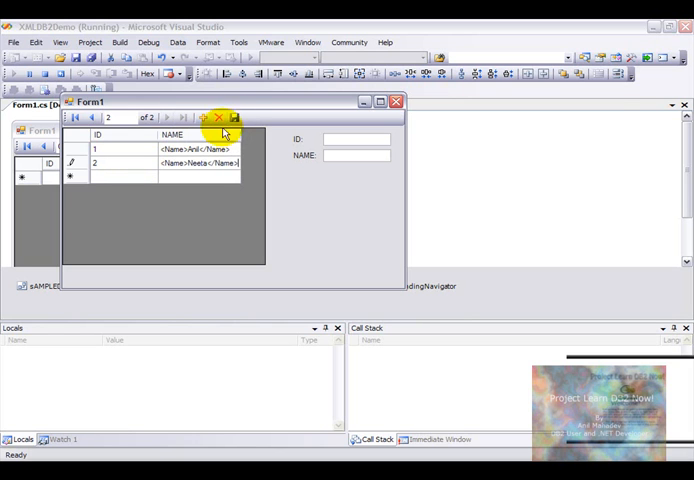
left_click(231, 117)
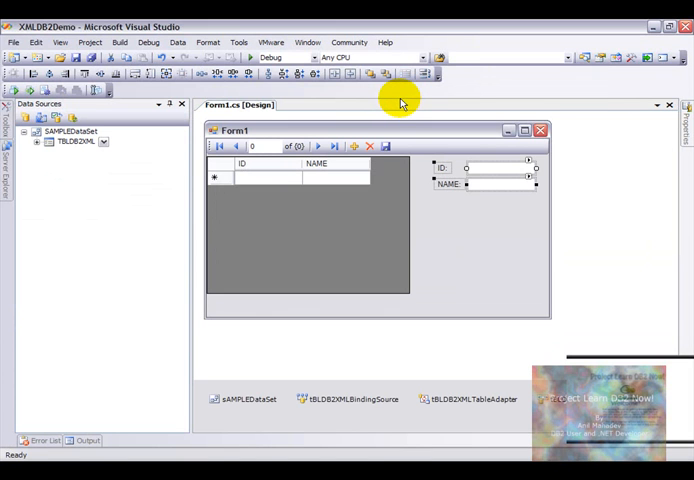
mouse_move(87, 228)
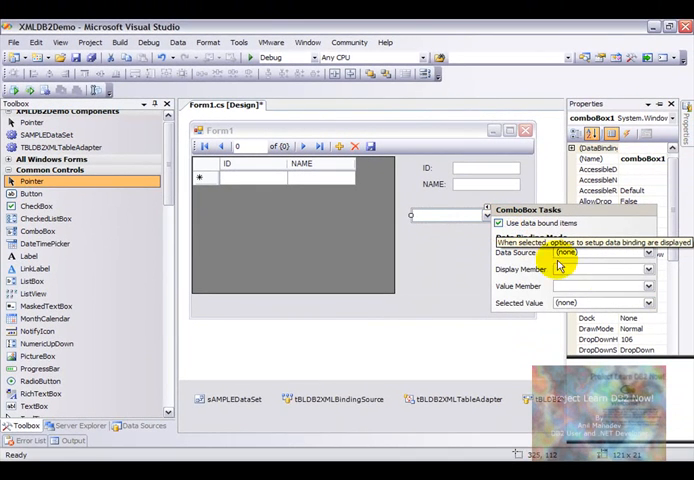
Step: Bind the combo box to tBLDB2XMLBindingSource with NAME as display and value member
left_click(646, 253)
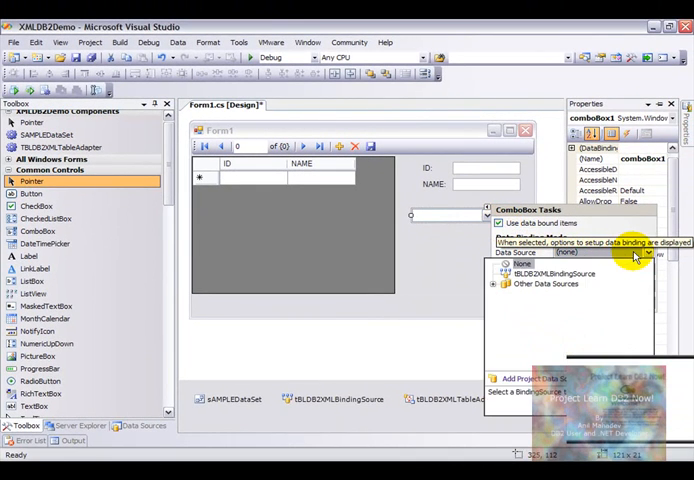
left_click(547, 273)
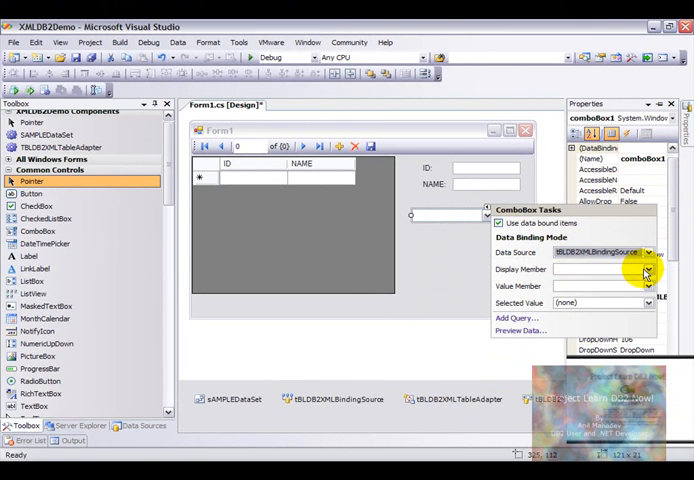
left_click(648, 269)
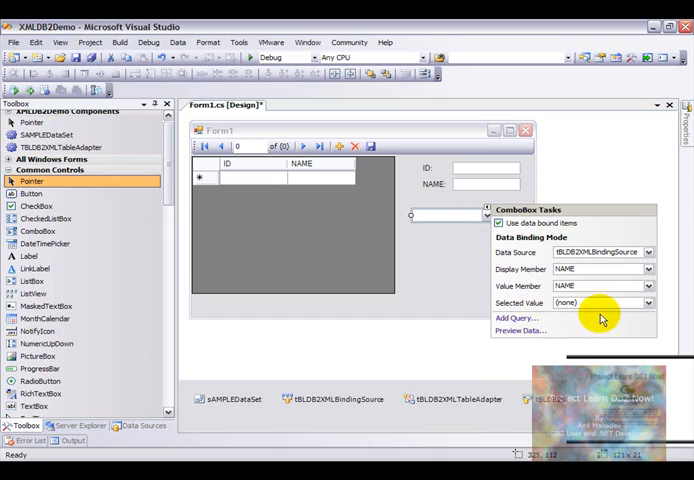
left_click(647, 252)
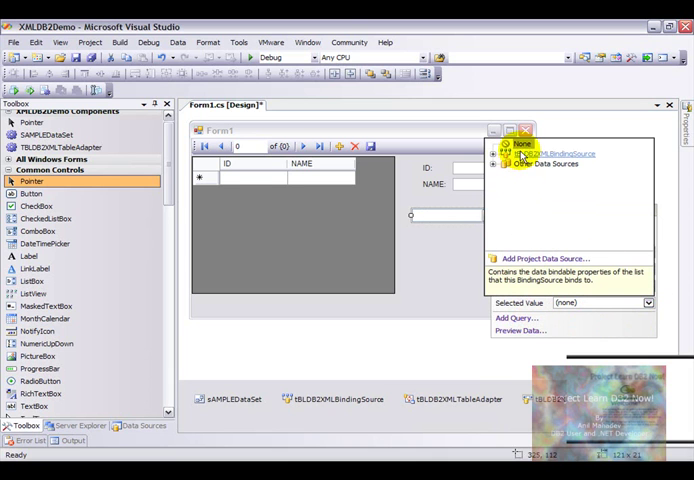
left_click(553, 153)
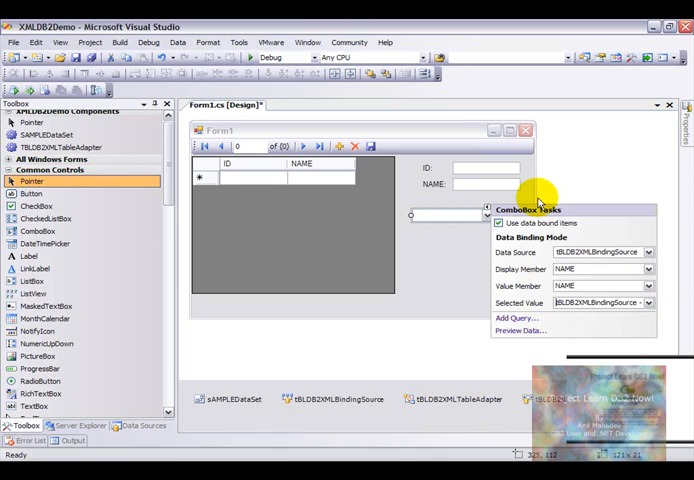
mouse_move(397, 302)
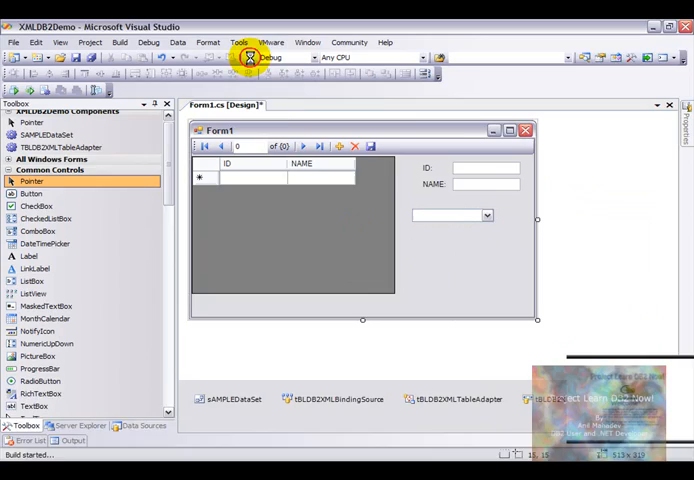
Step: Run the form, add record 3 <Name>James</Name>, and check the combo box names
left_click(248, 57)
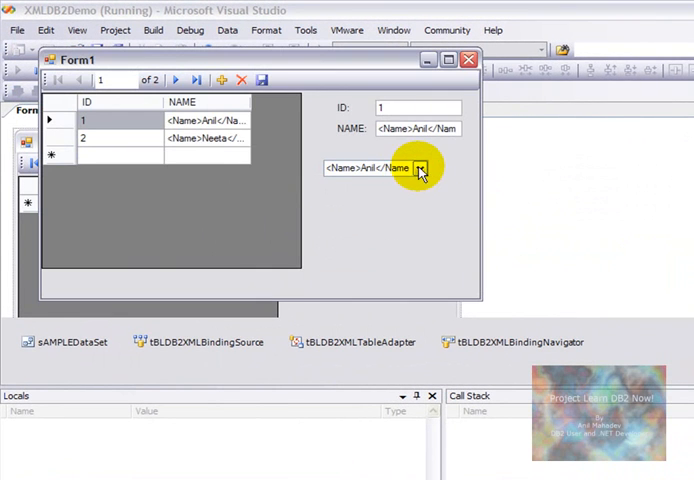
left_click(426, 167)
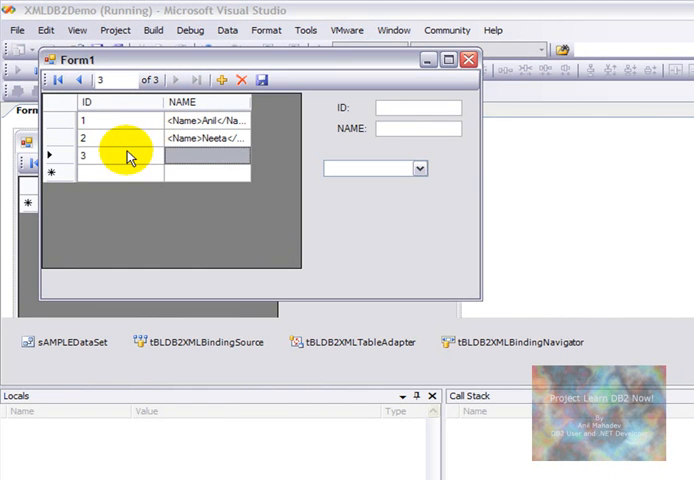
type("<NAm")
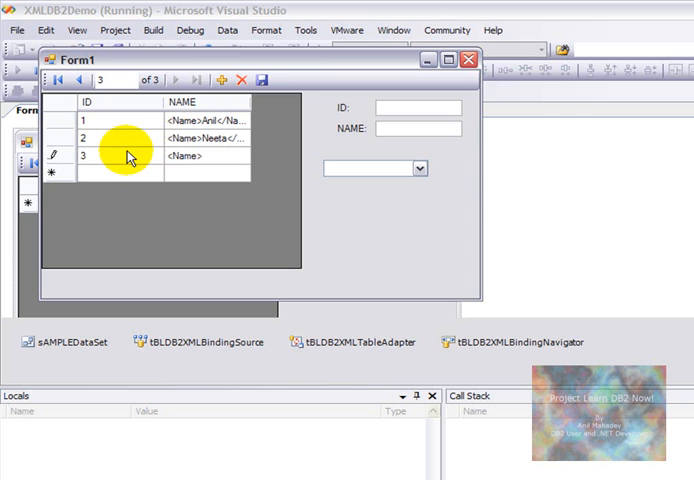
type("James</...")
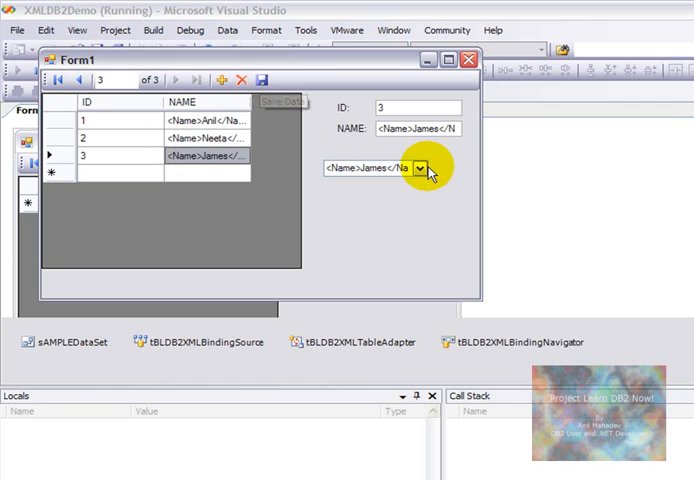
left_click(424, 172)
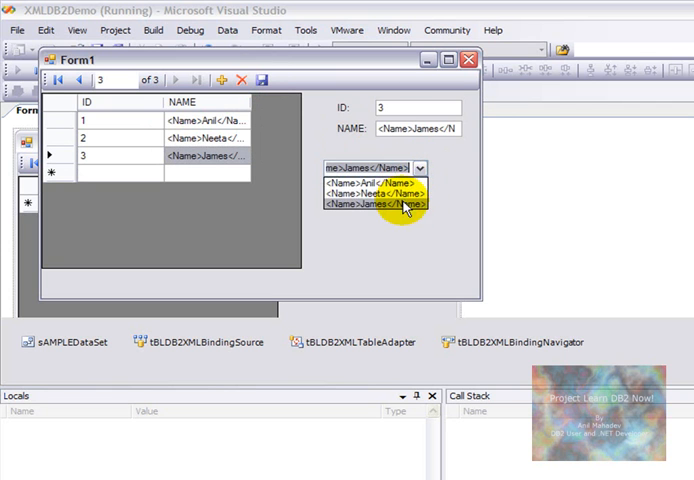